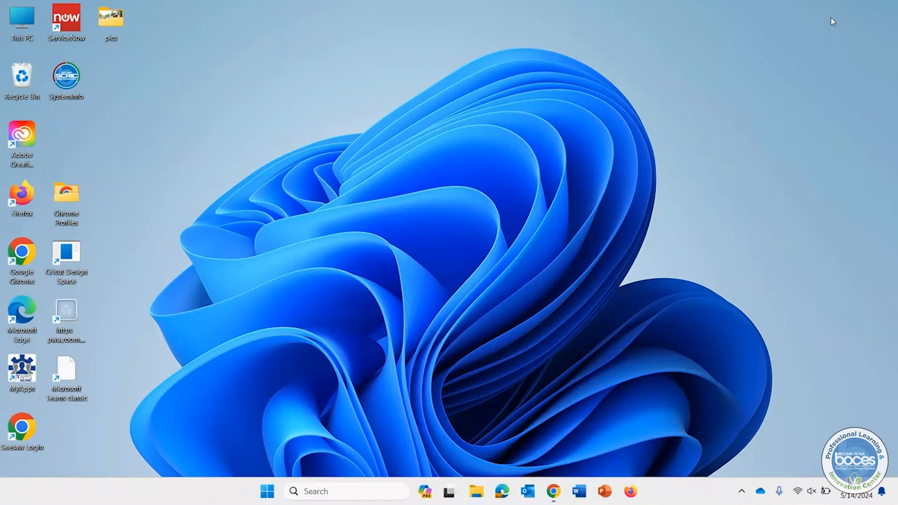
mouse_move(610, 76)
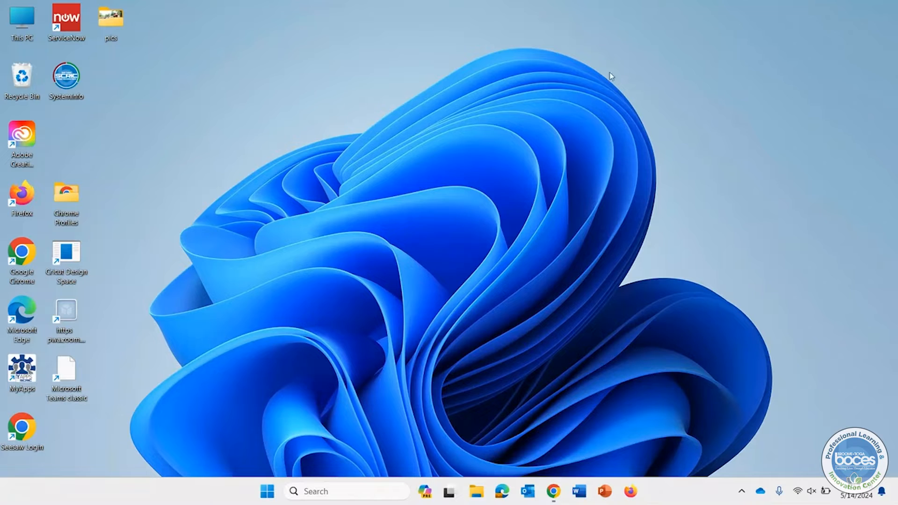
mouse_move(250, 128)
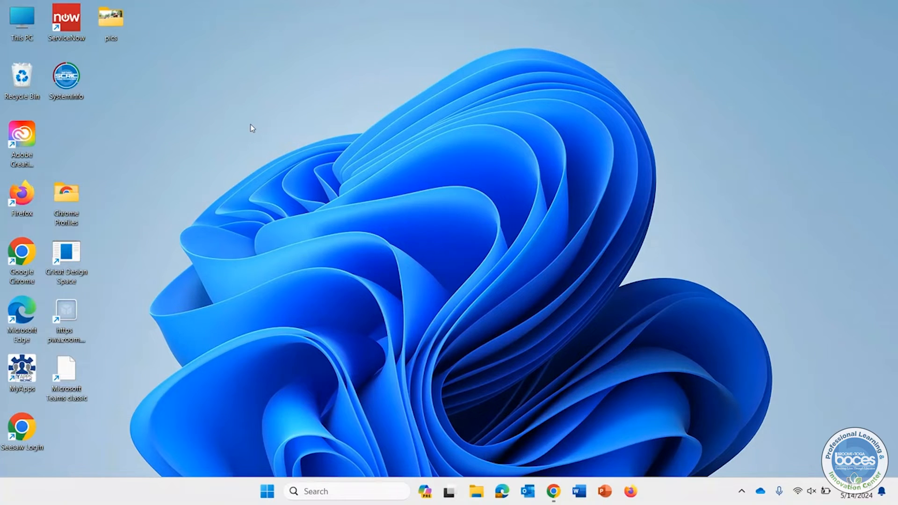
- Choose Display settings from the desktop's right-click menu
right_click(250, 128)
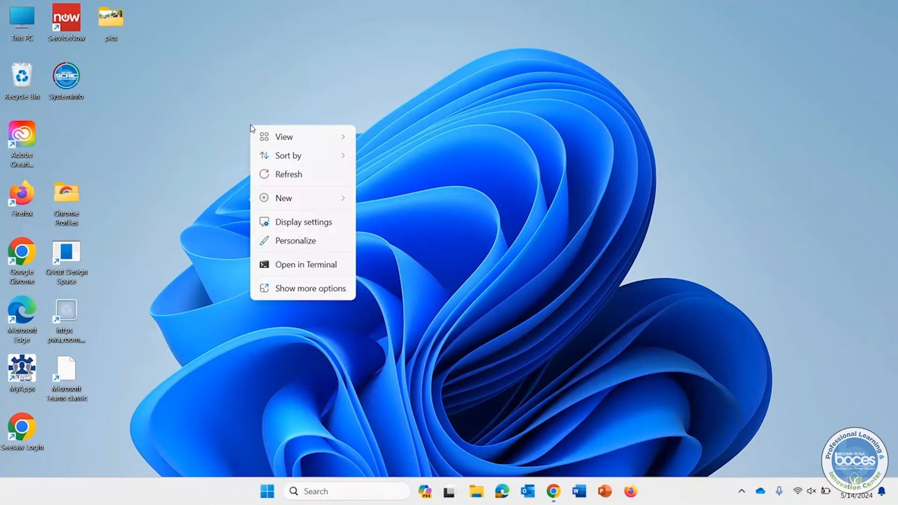
mouse_move(297, 222)
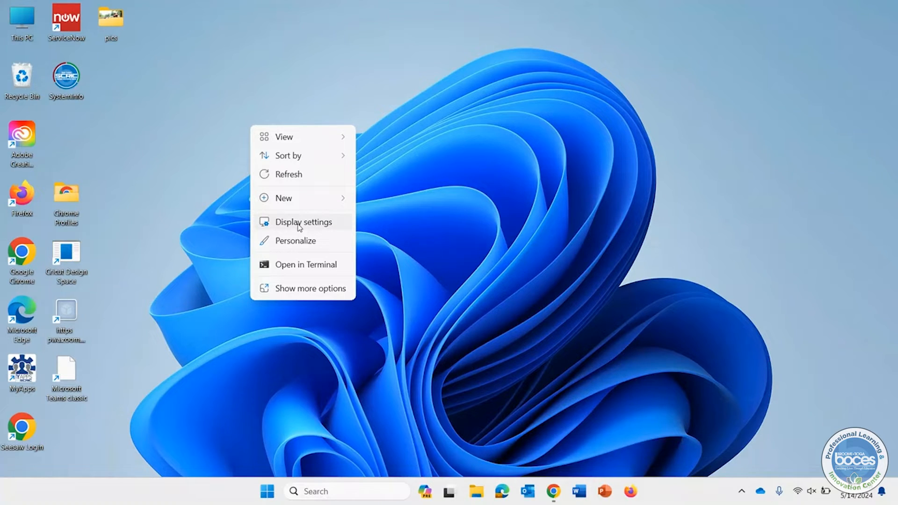
left_click(304, 222)
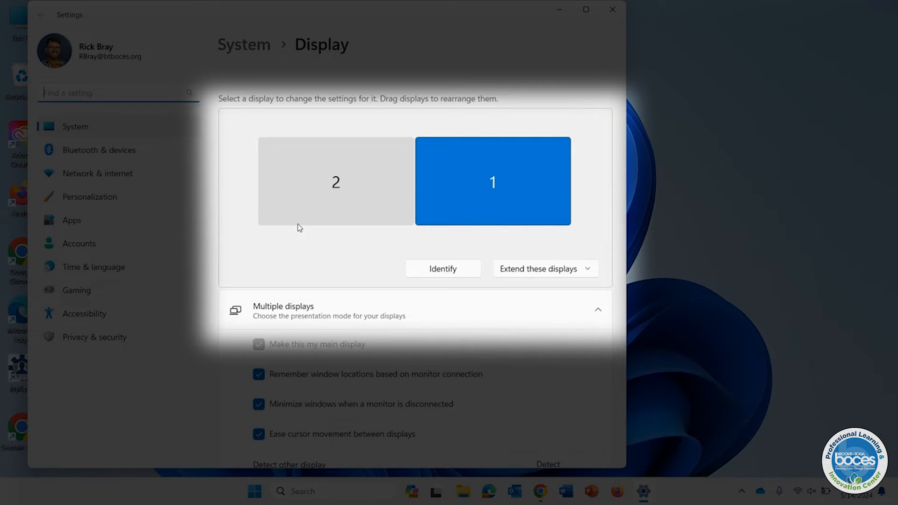
left_click(543, 268)
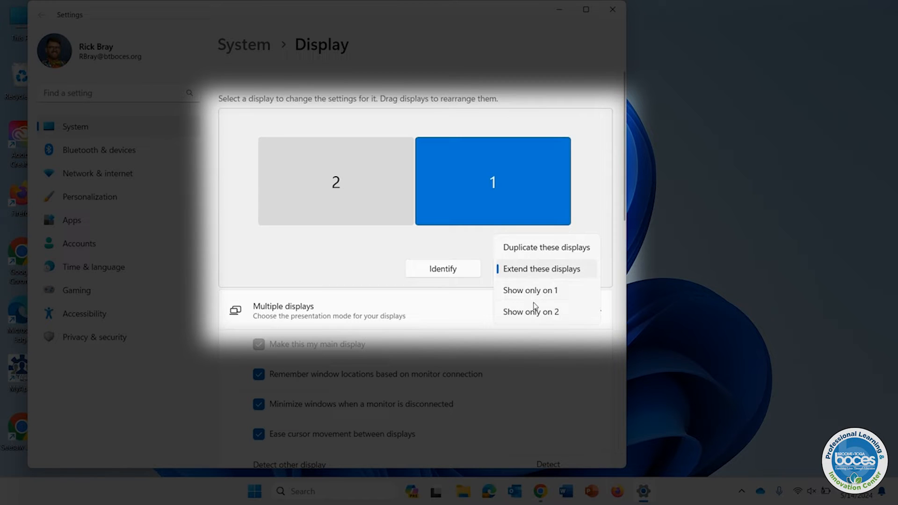
left_click(541, 269)
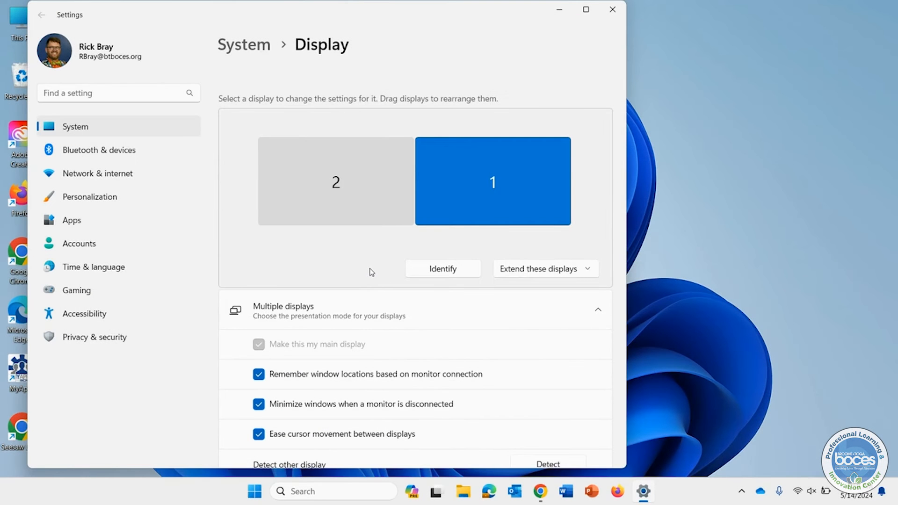
left_click(443, 269)
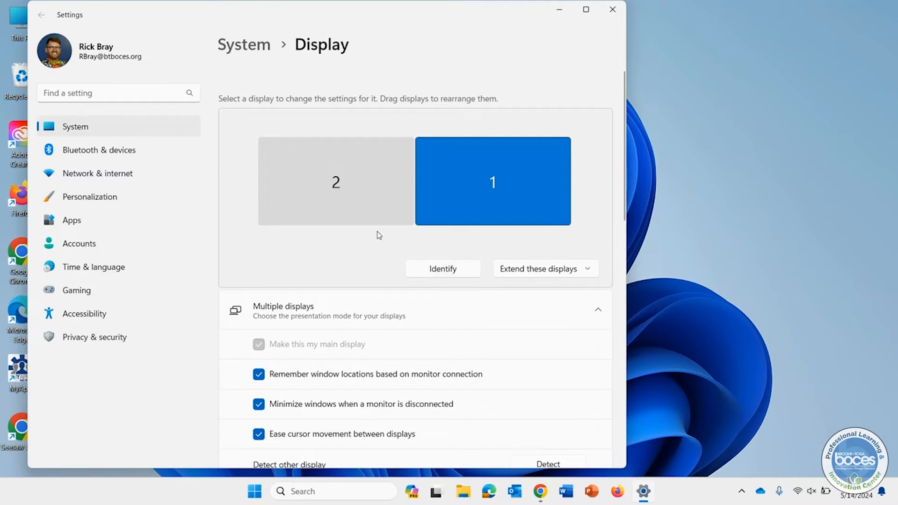
- Drag display 2 directly above display 1, select it, and apply the arrangement
left_click_drag(335, 181, 462, 131)
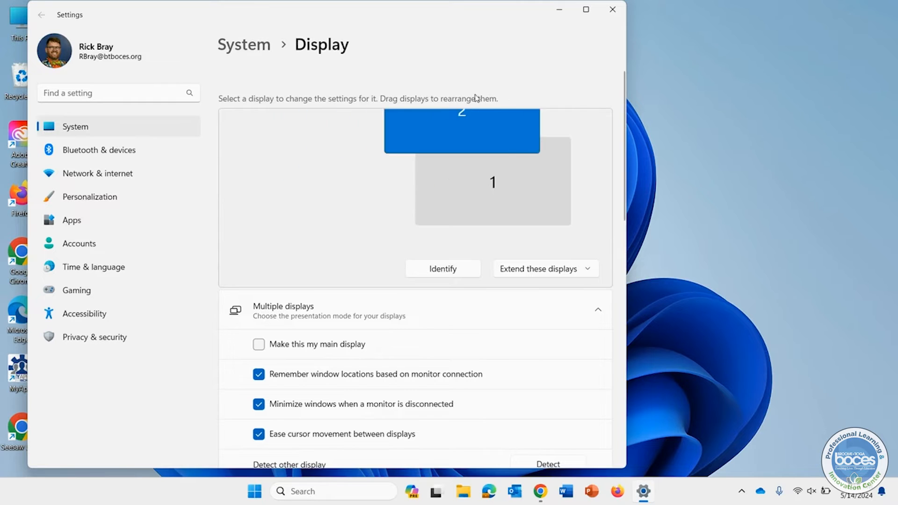
left_click_drag(462, 131, 414, 152)
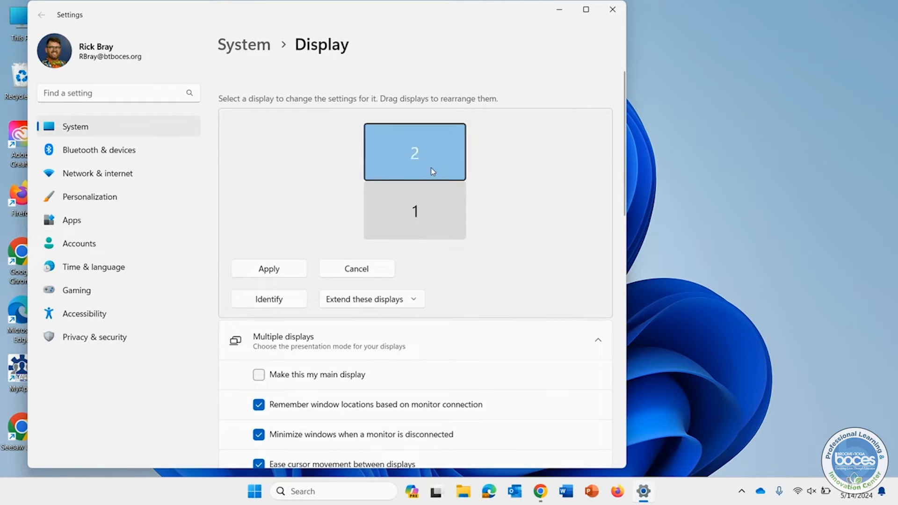
left_click_drag(415, 152, 446, 152)
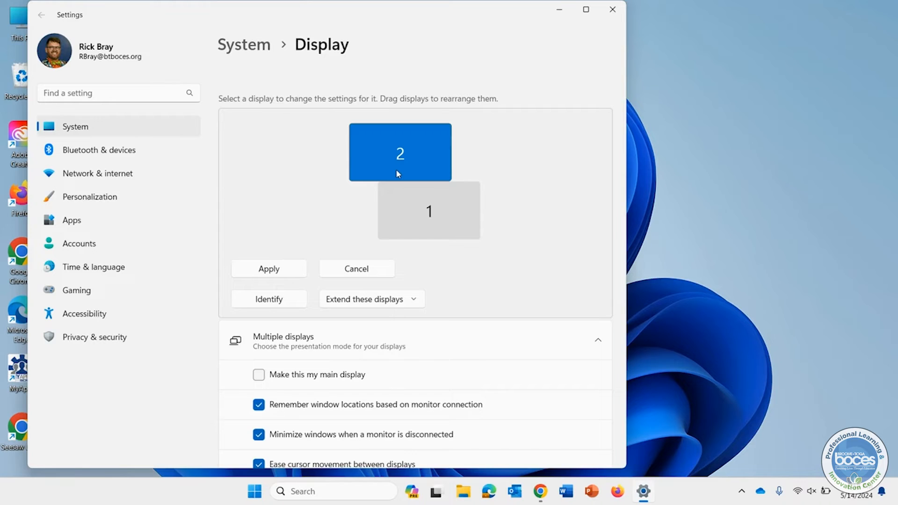
left_click(400, 152)
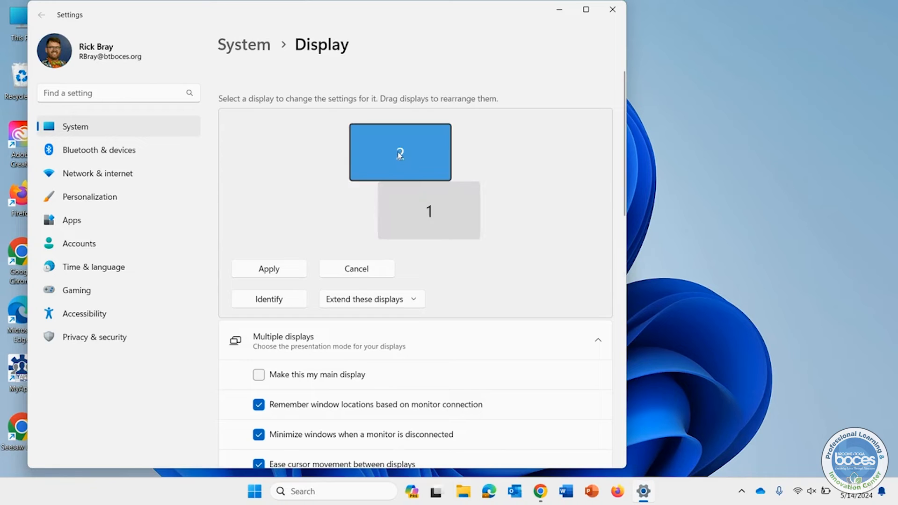
left_click(611, 9)
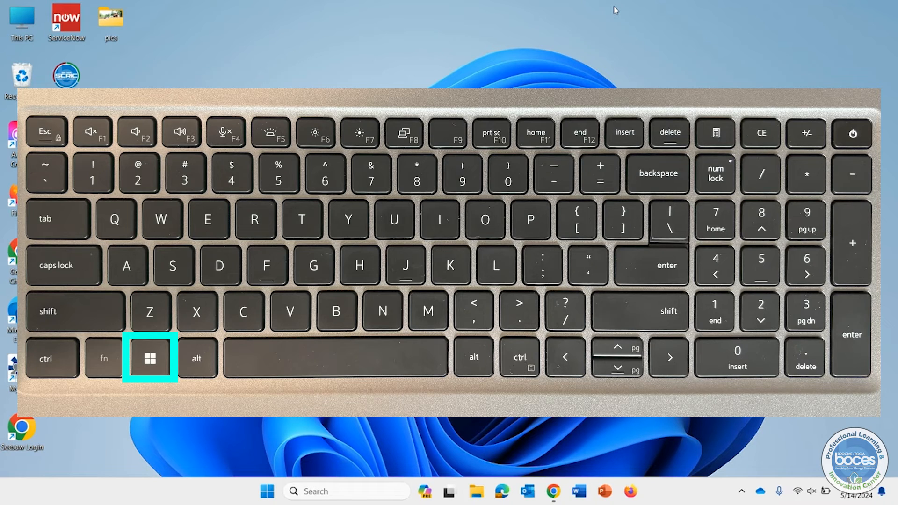
- Press Win+P to show the Project panel with Extend selected
key("p")
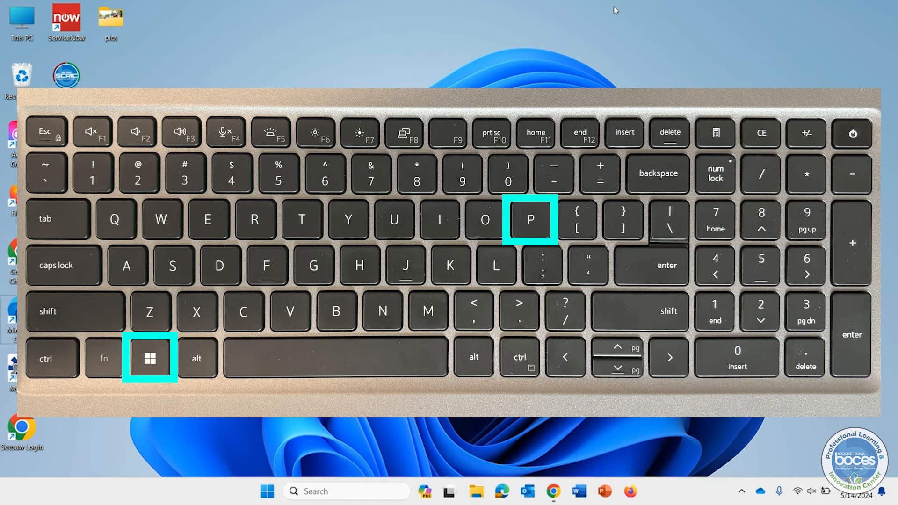
key("win+p")
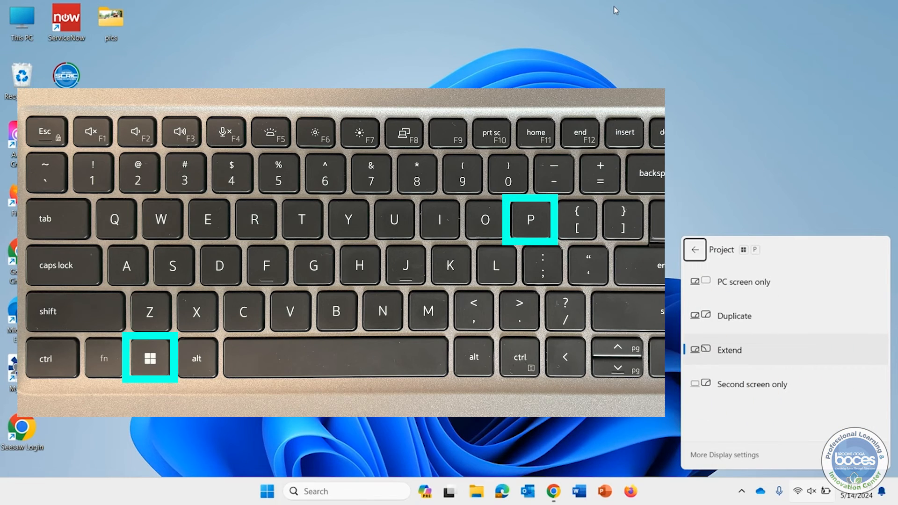